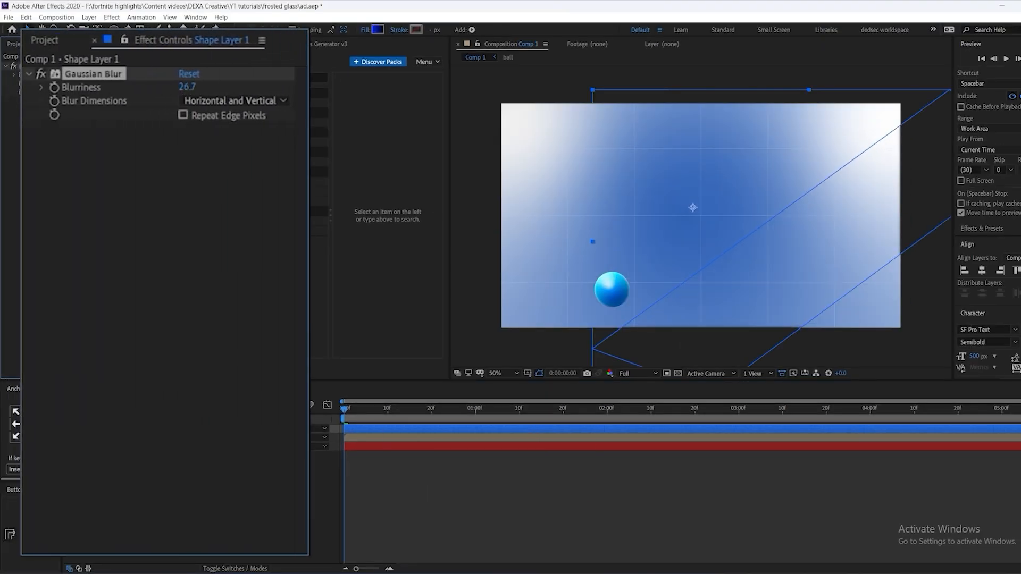
Increase Shape Layer 1's Gaussian Blur and scale the shard to about 154 to magnify the ball.
drag(188, 87, 208, 86)
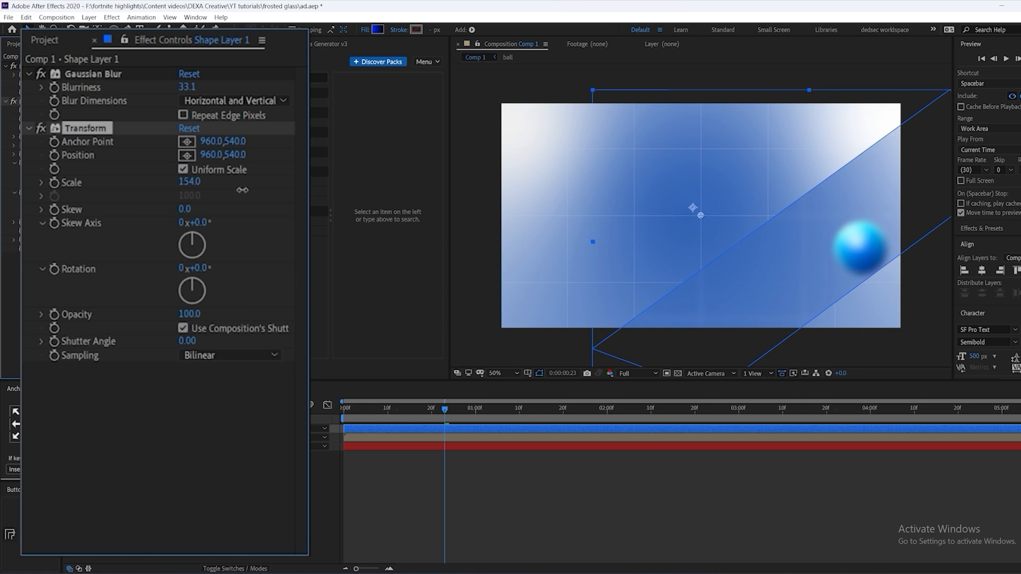
drag(190, 182, 191, 182)
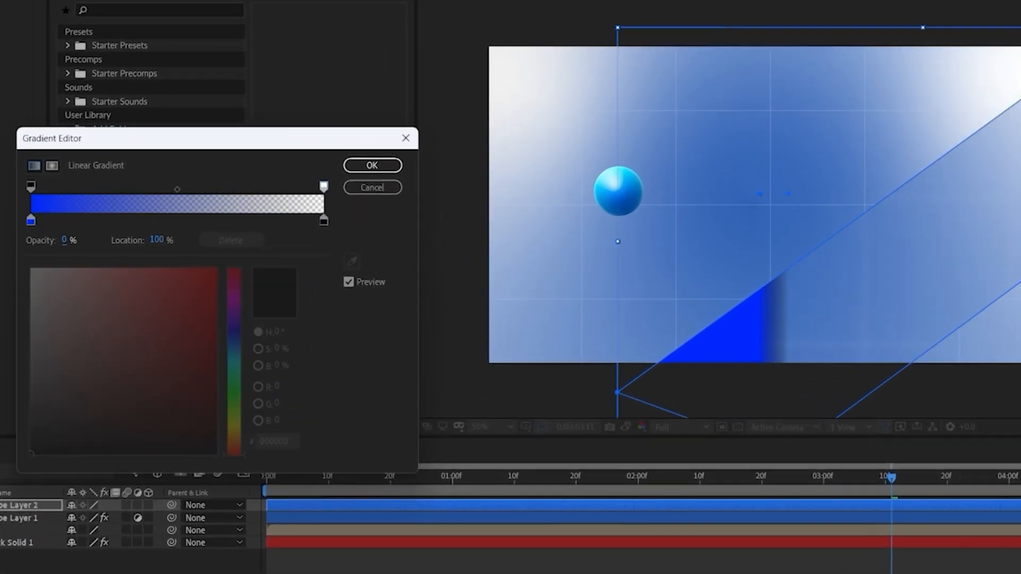
Fill the new rectangle shard with a blue-to-transparent linear gradient and select it for rotating.
click(30, 186)
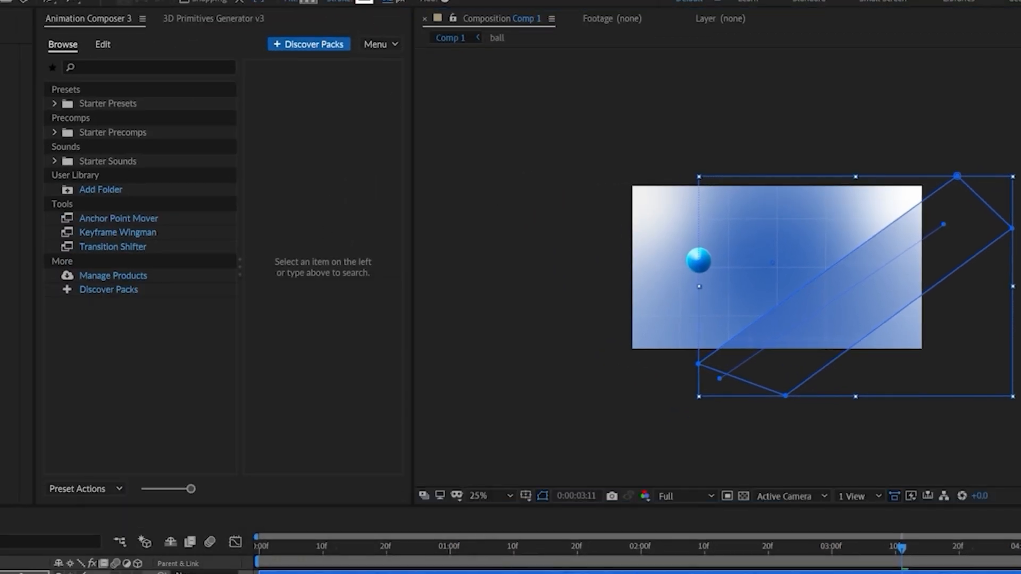
click(479, 496)
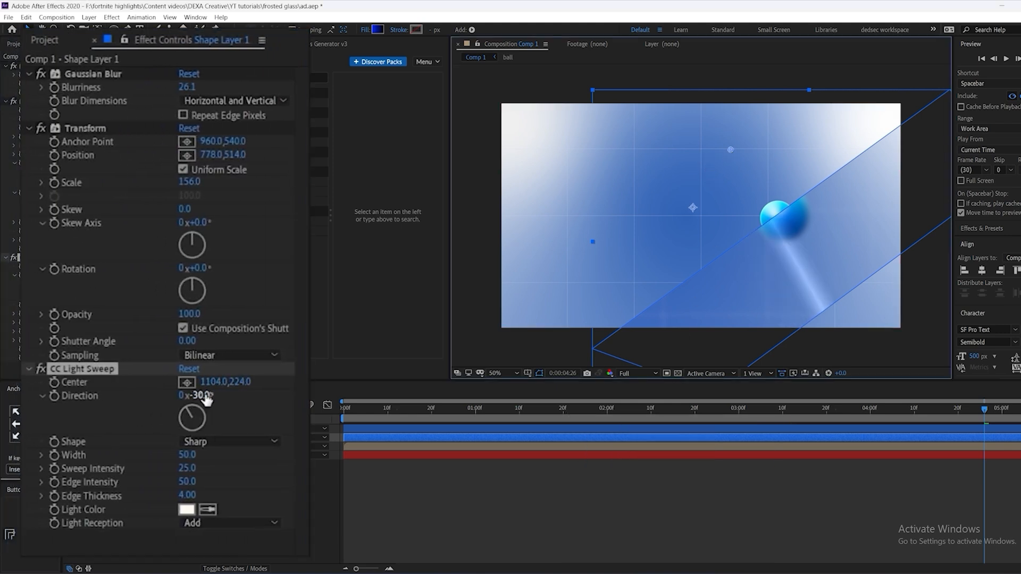
Angle the CC Light Sweep Direction to about -30° across the shard.
drag(195, 395, 195, 404)
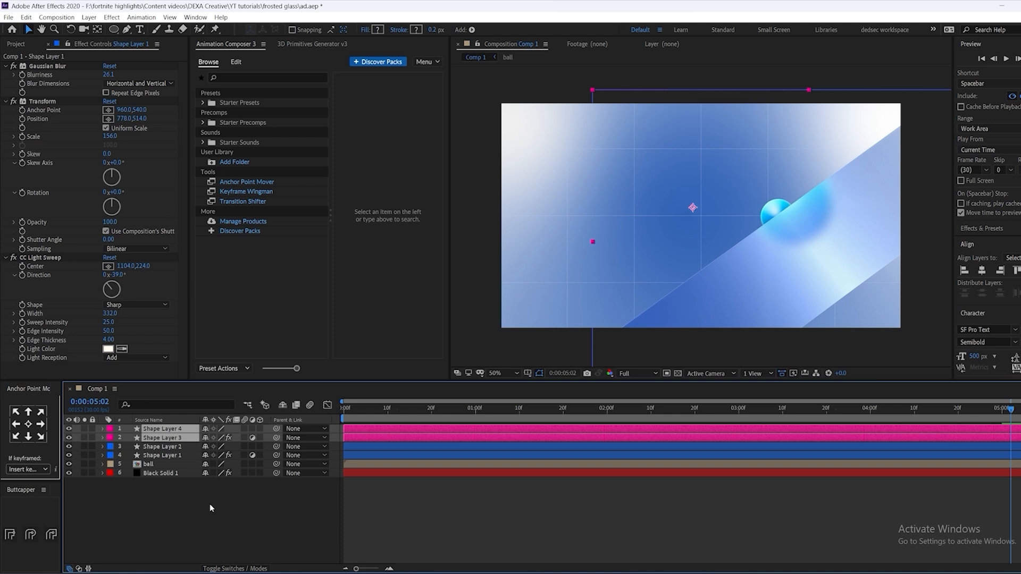
Duplicate the shard layers and rotate each copy, including a small top panel.
click(161, 437)
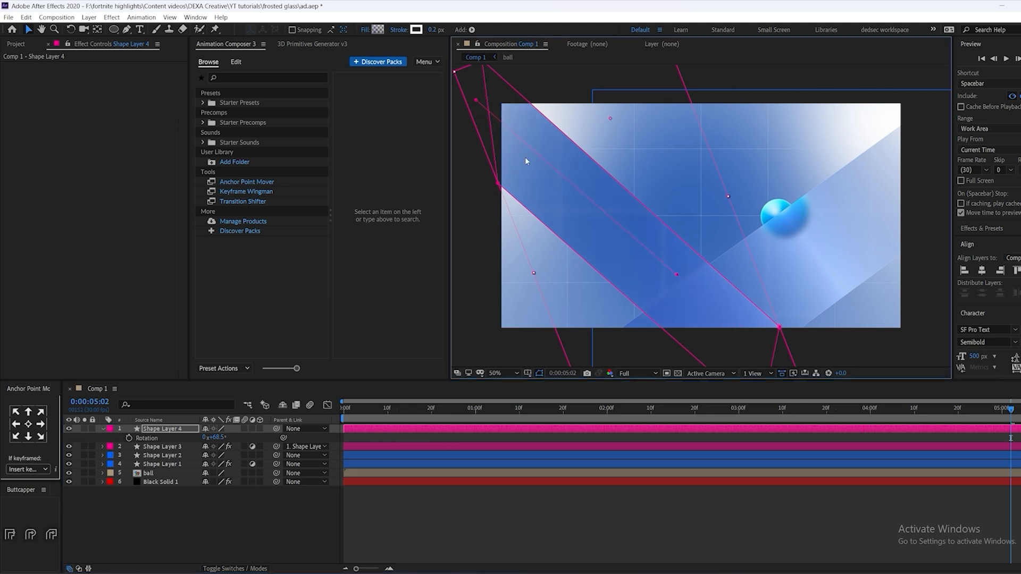
mouse_move(258, 363)
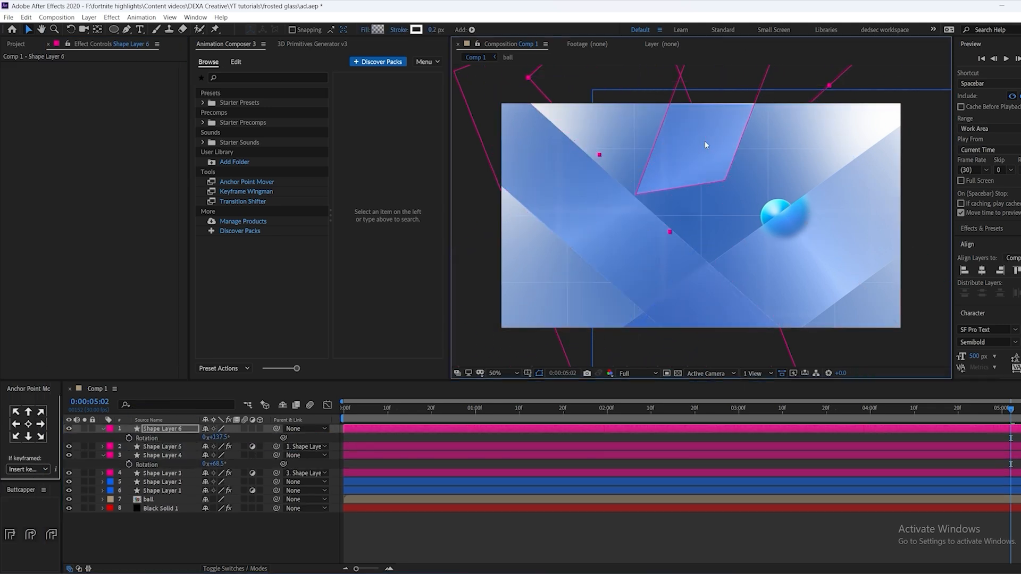
click(161, 447)
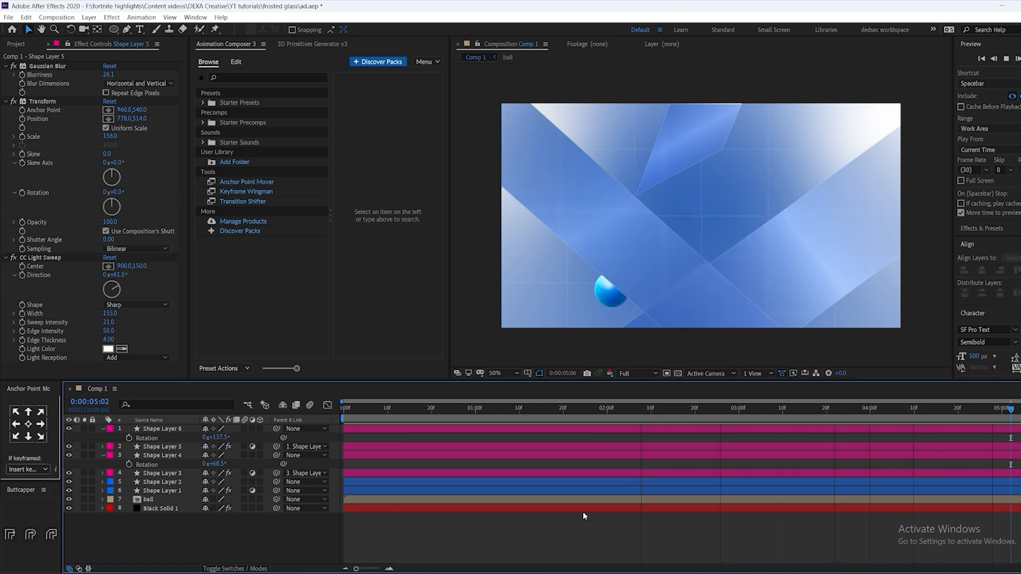
Add a second ball on the left and move Shape Layer 3 to about 1062,597.
click(514, 408)
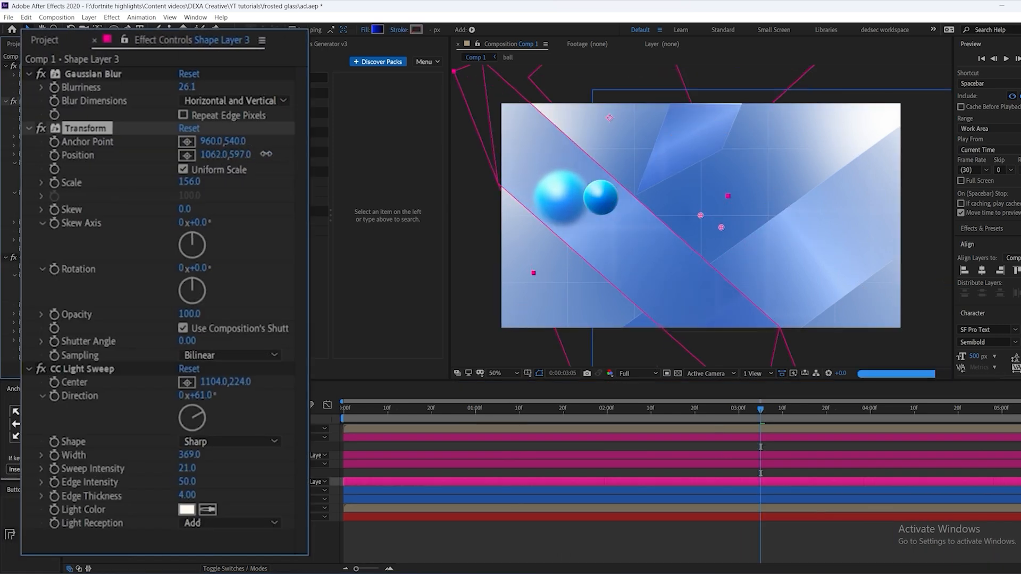
click(659, 409)
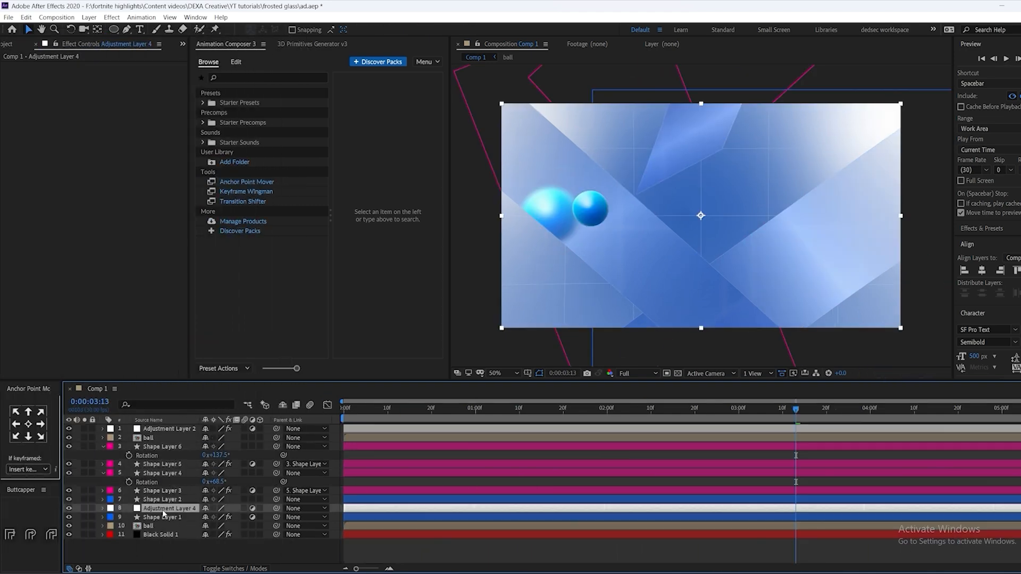
Apply Deep Glow to an adjustment layer: Threshold 86%, Smooth 75%, Aspect 1.46, Exposure 0.50.
text(d)
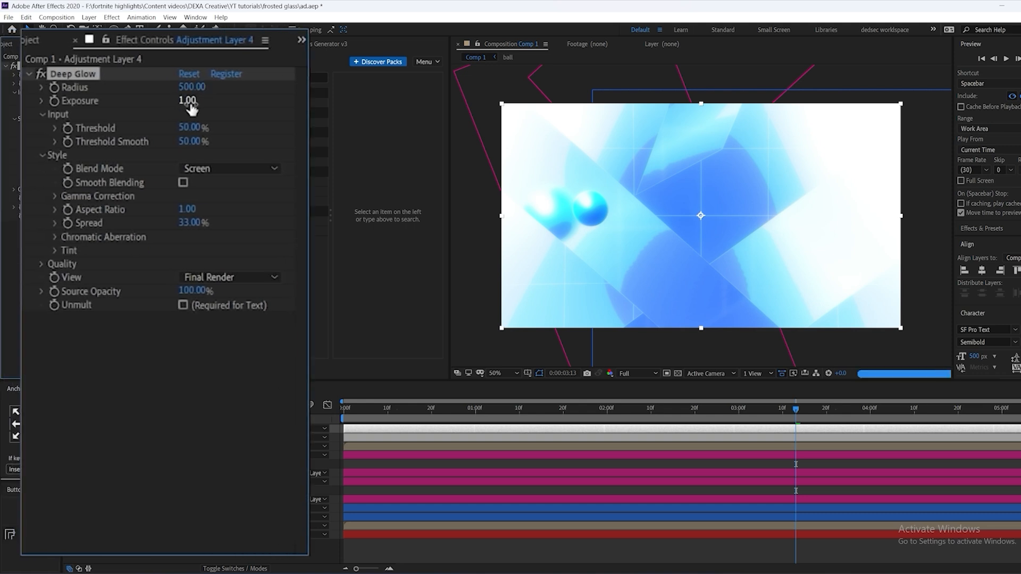
drag(187, 100, 169, 101)
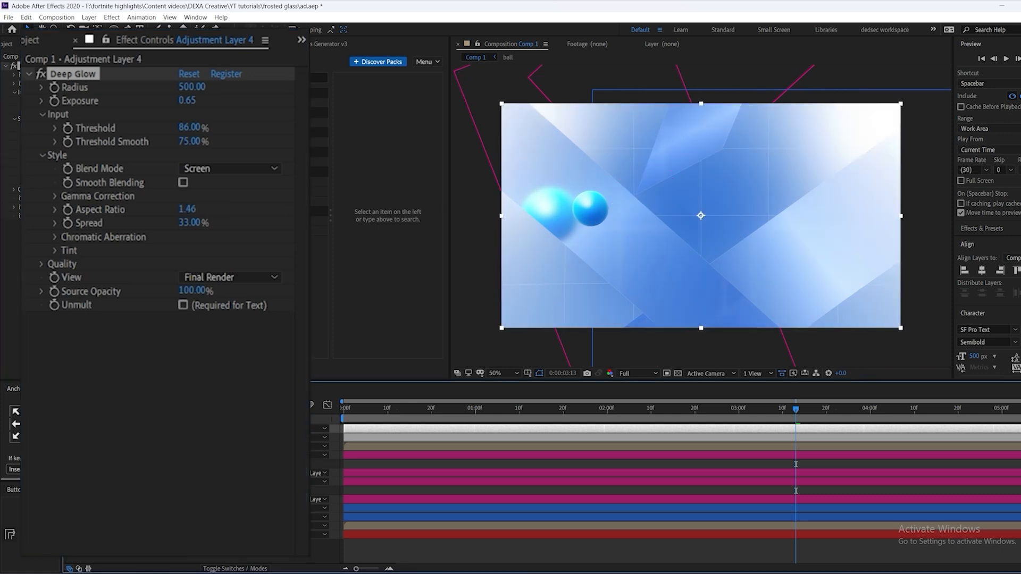
click(193, 101)
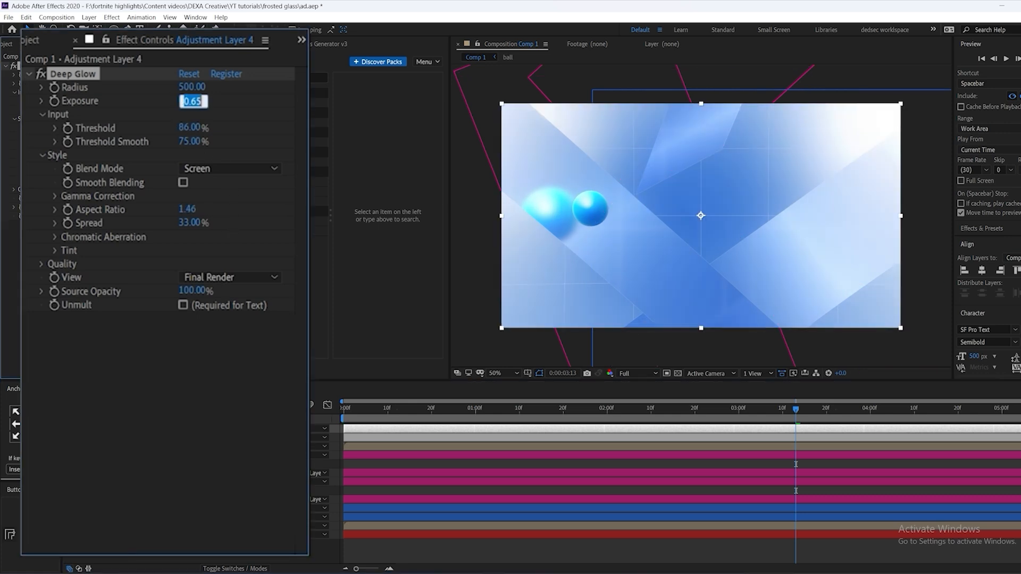
drag(193, 101, 187, 101)
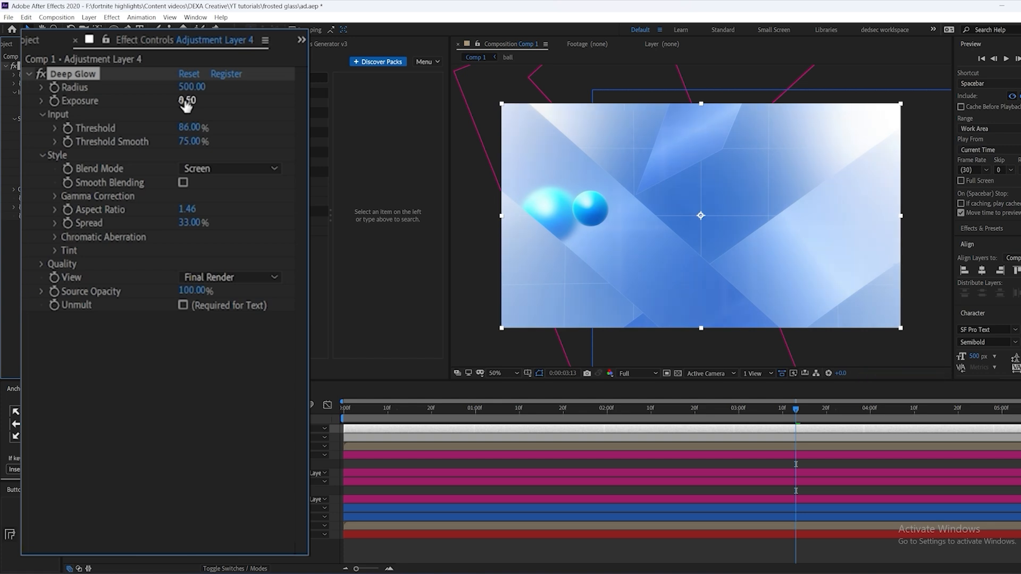